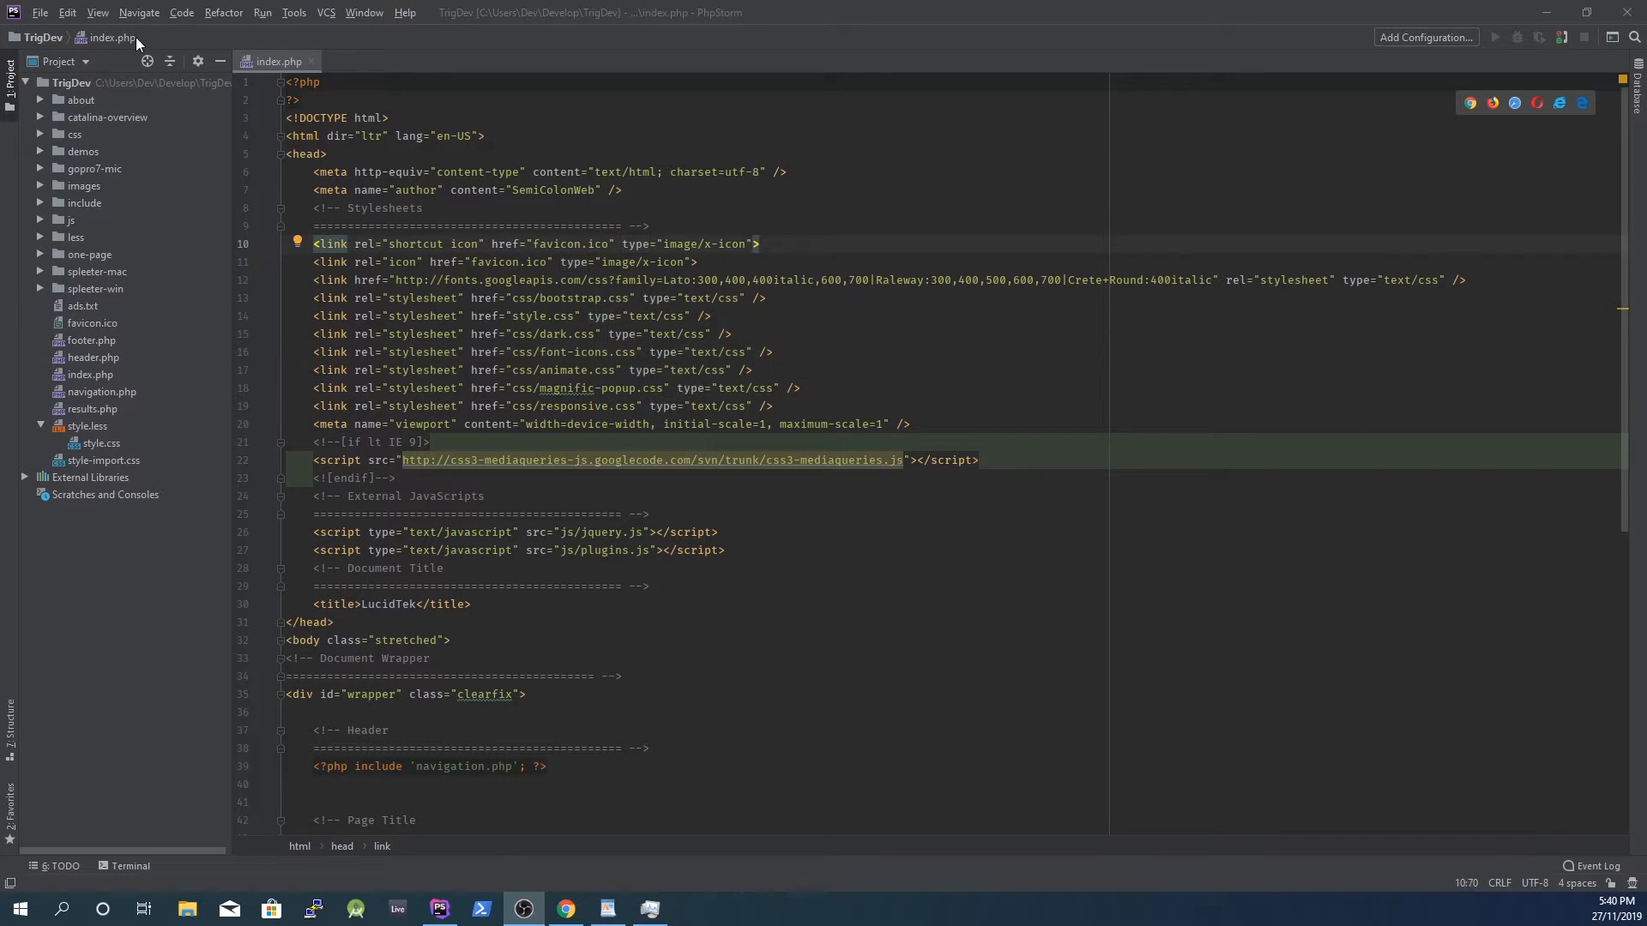
- Reach the Plugins page of the IDE settings via File > Settings
{"action": "left_click", "coordinate": [40, 14]}
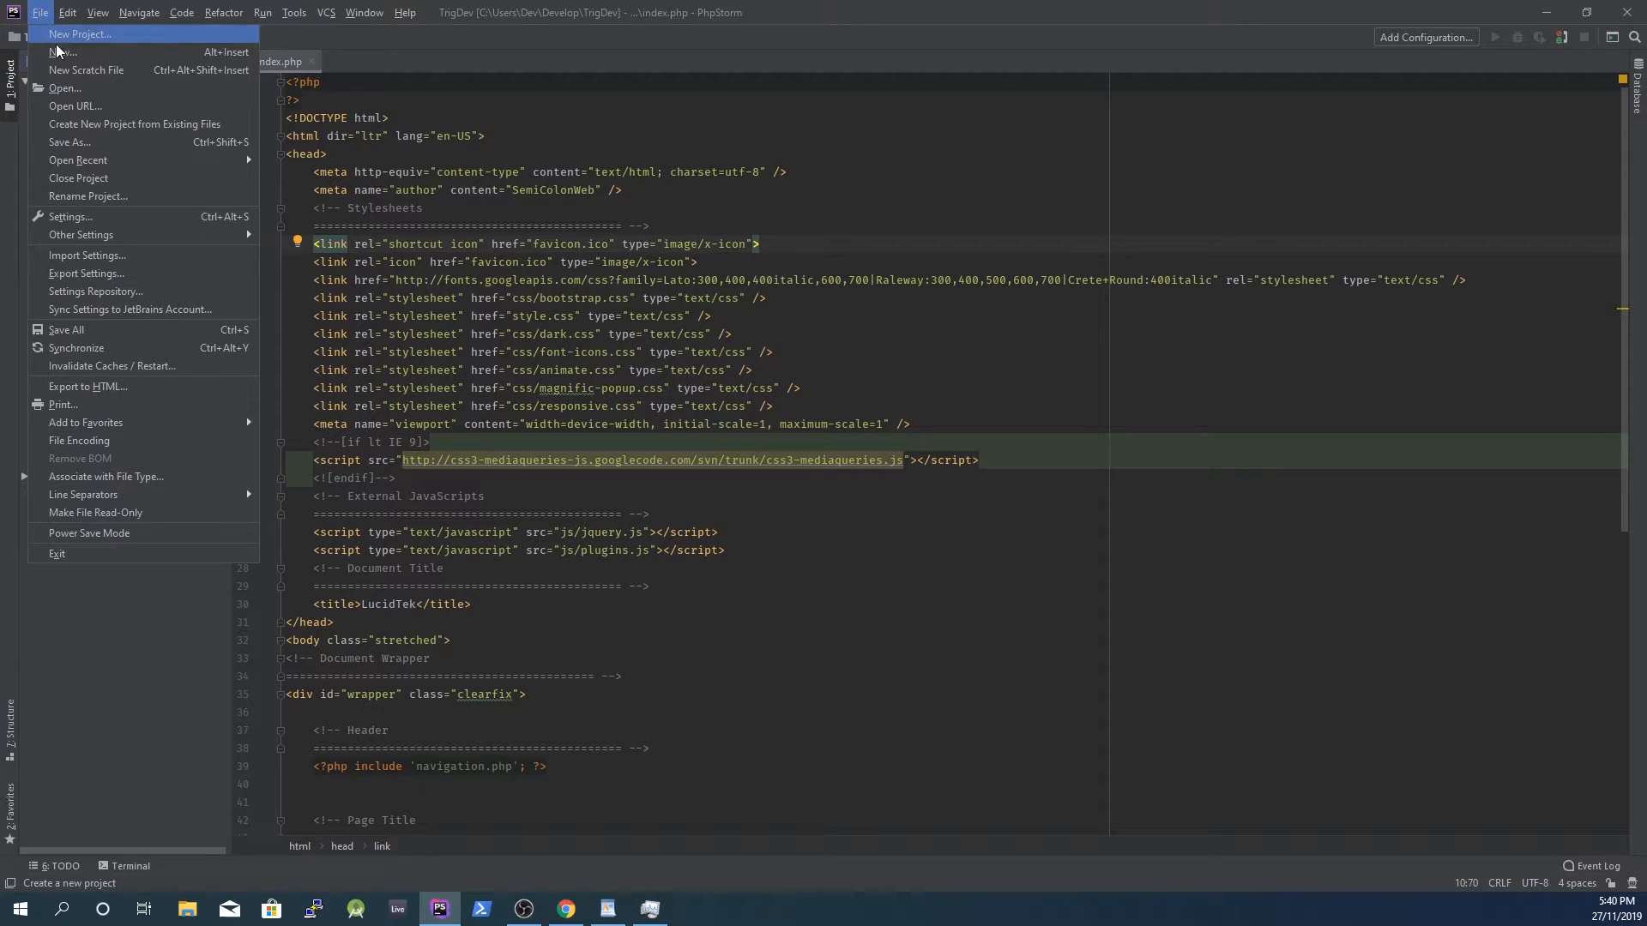
{"action": "left_click", "coordinate": [69, 216]}
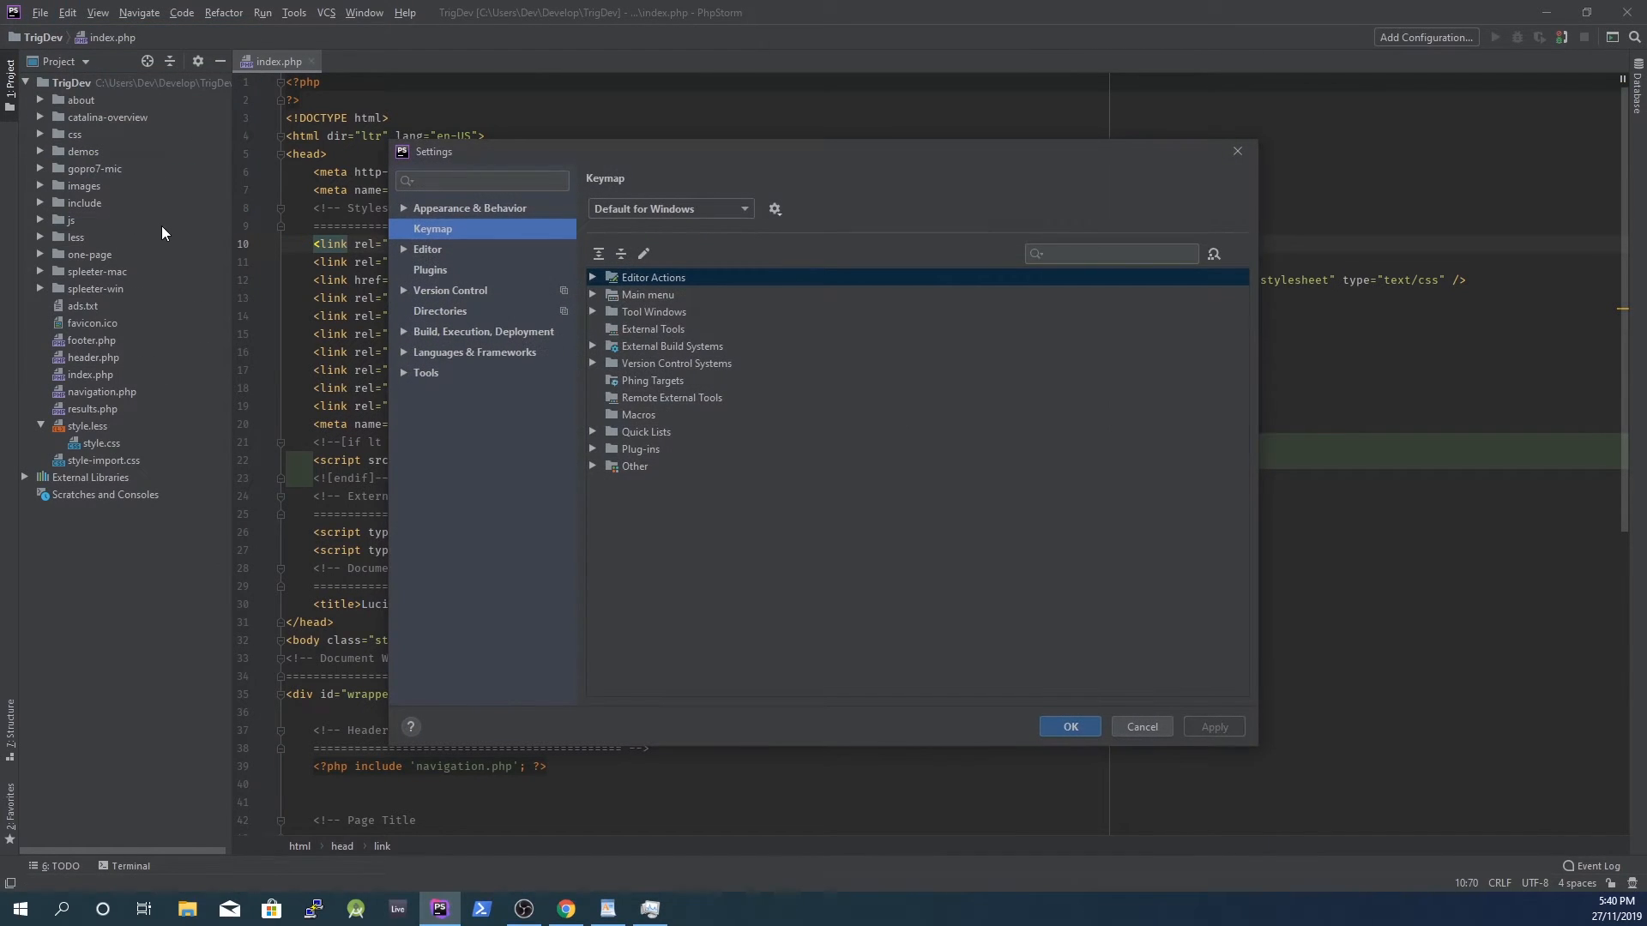
{"action": "left_click", "coordinate": [428, 270]}
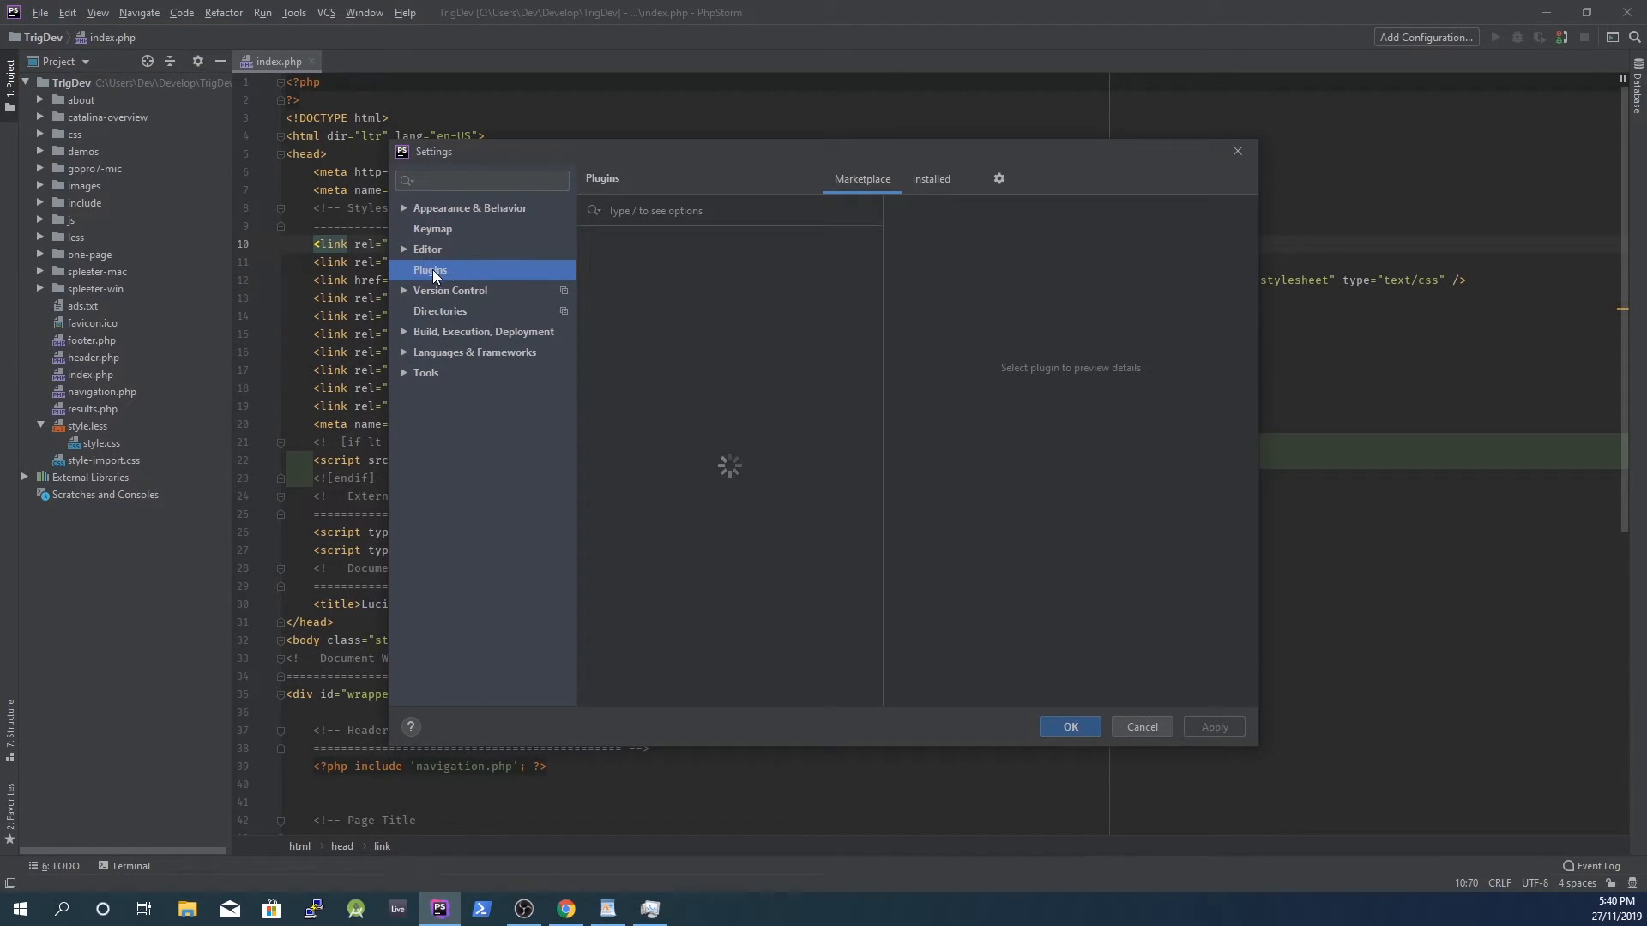
- Review the Installed bundled plugins list and disable the Angular and AngularJS plugin
{"action": "left_click", "coordinate": [930, 179]}
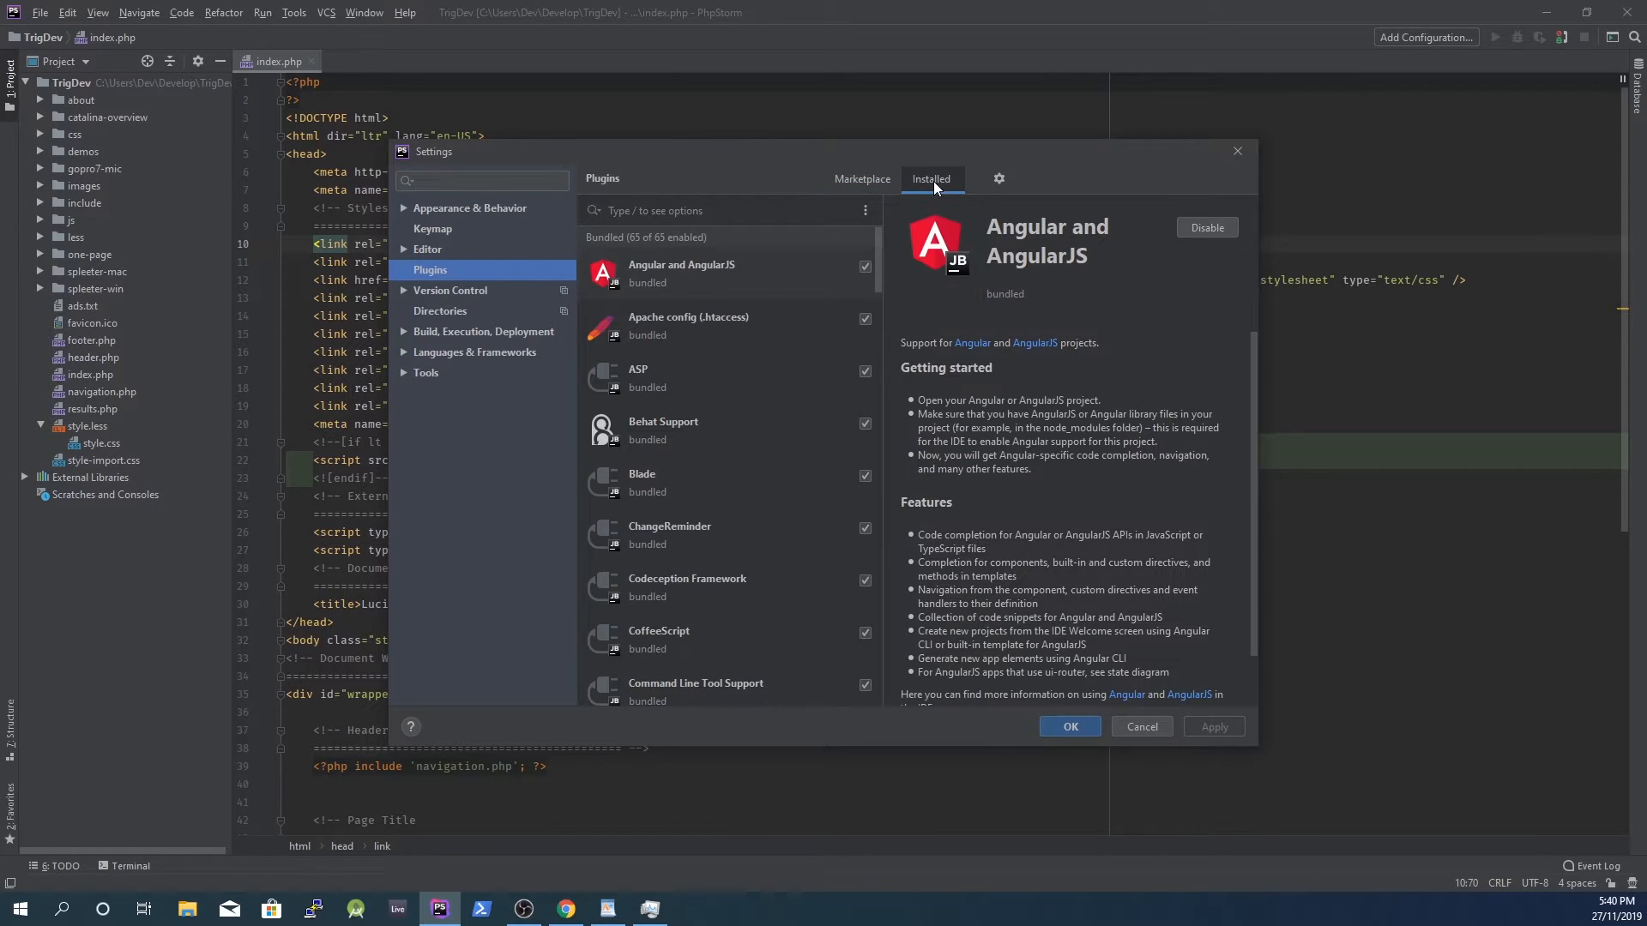
{"action": "scroll", "scroll_direction": "down", "scroll_amount": 3}
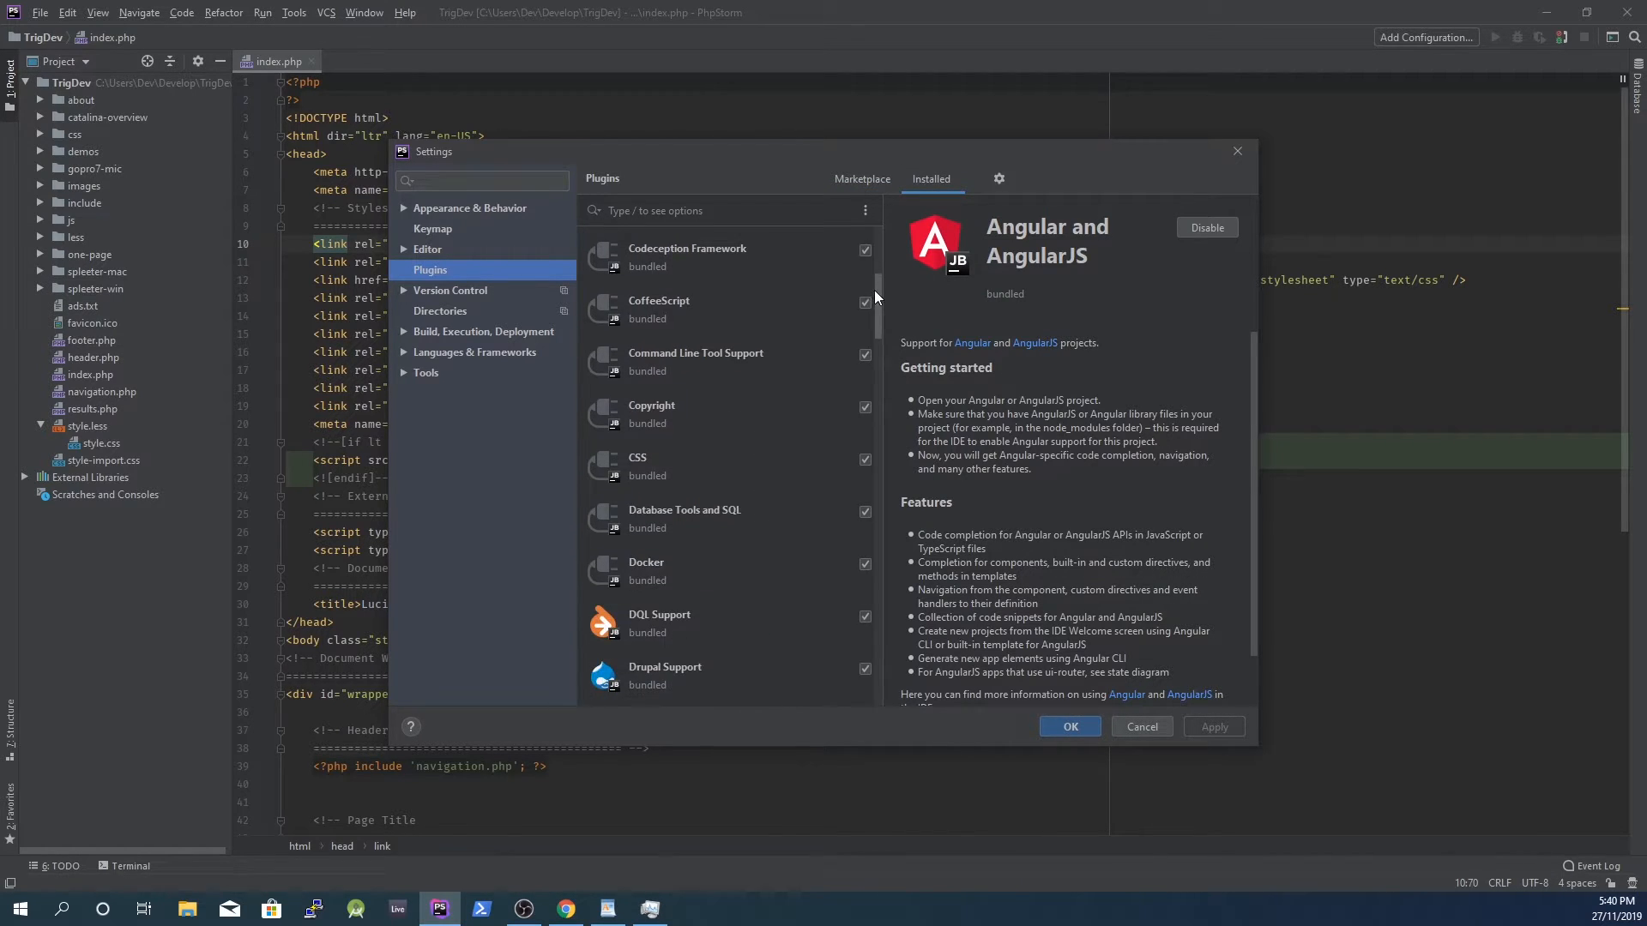
{"action": "scroll", "scroll_direction": "down", "scroll_amount": 3}
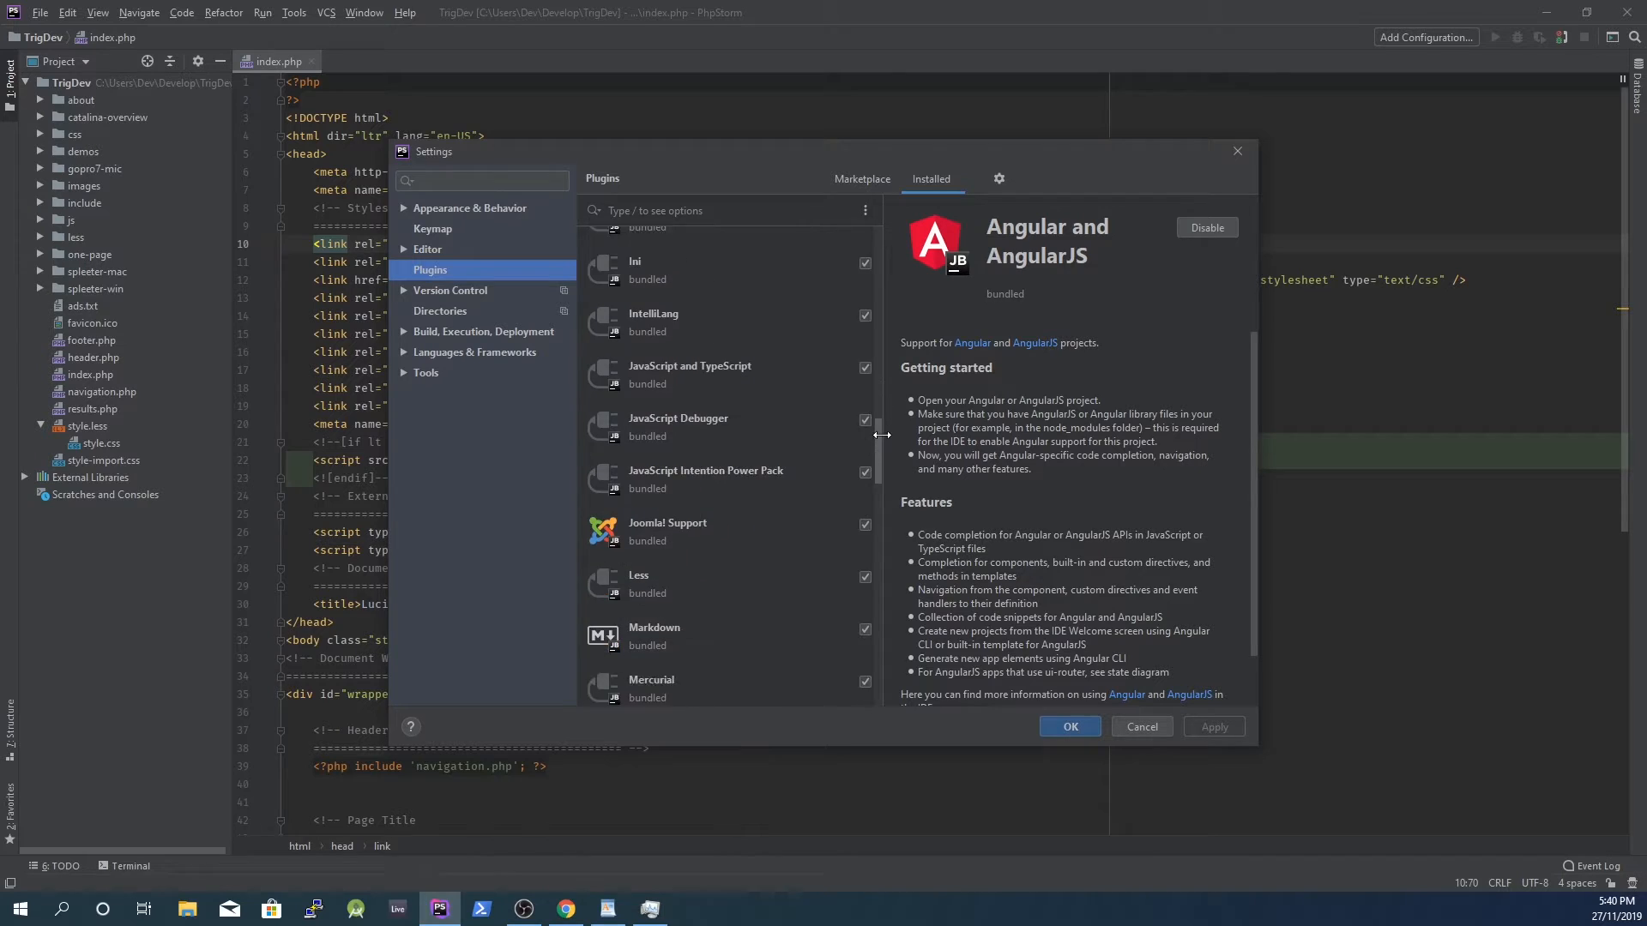
{"action": "scroll", "scroll_direction": "down", "scroll_amount": 3}
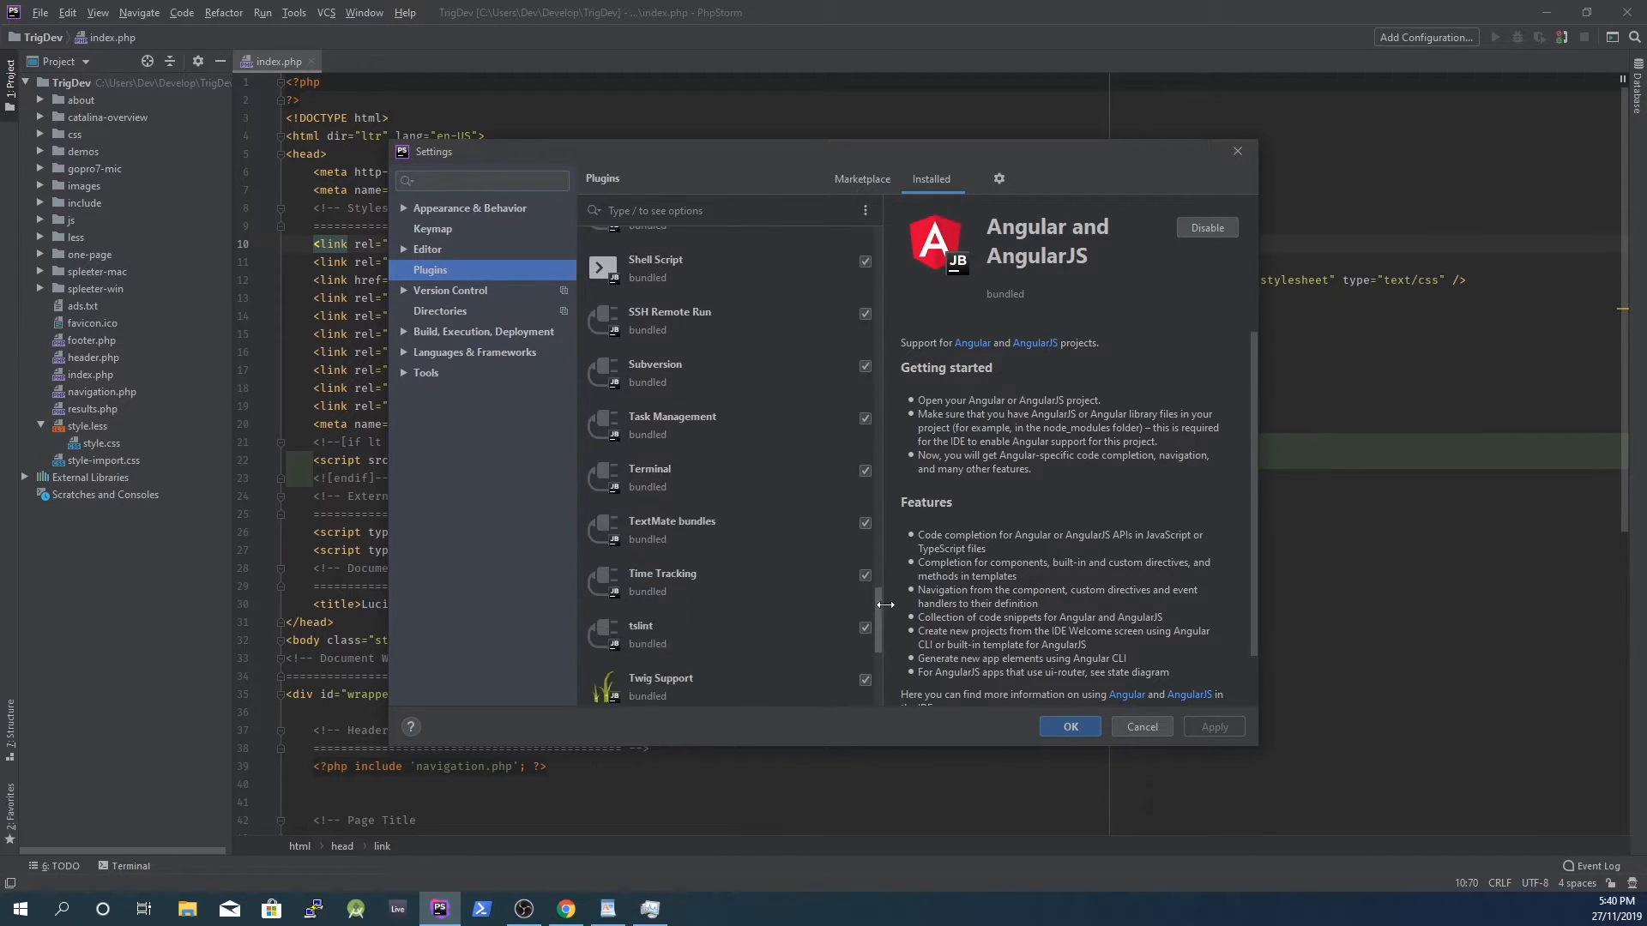
{"action": "scroll", "scroll_direction": "up", "scroll_amount": 3}
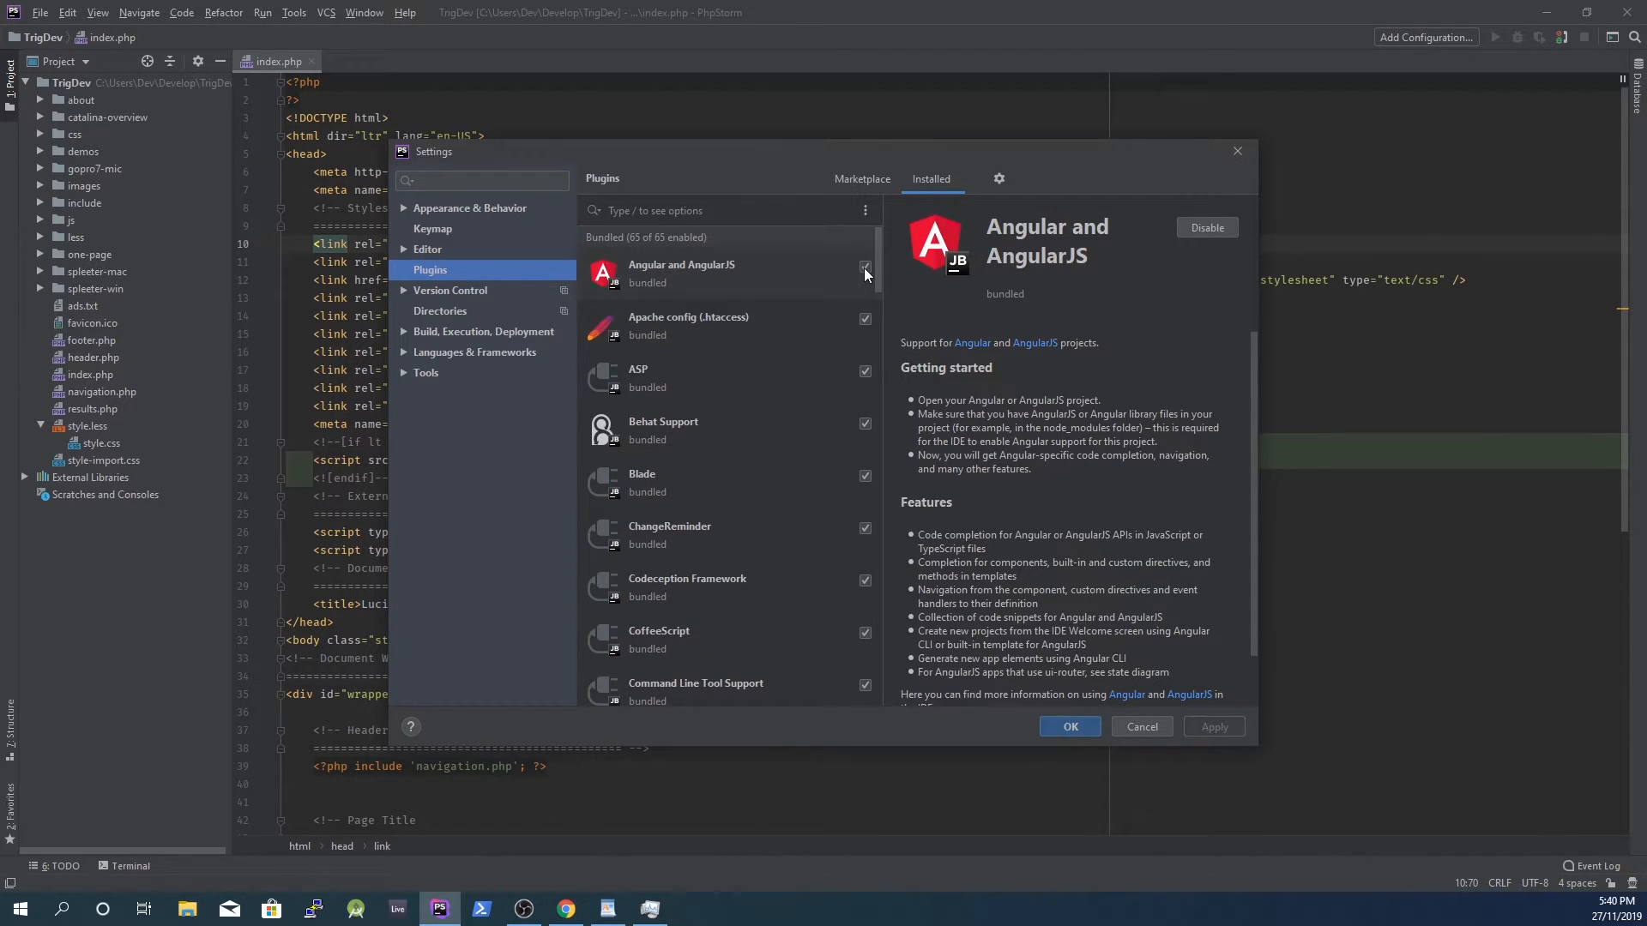
{"action": "left_click", "coordinate": [865, 266]}
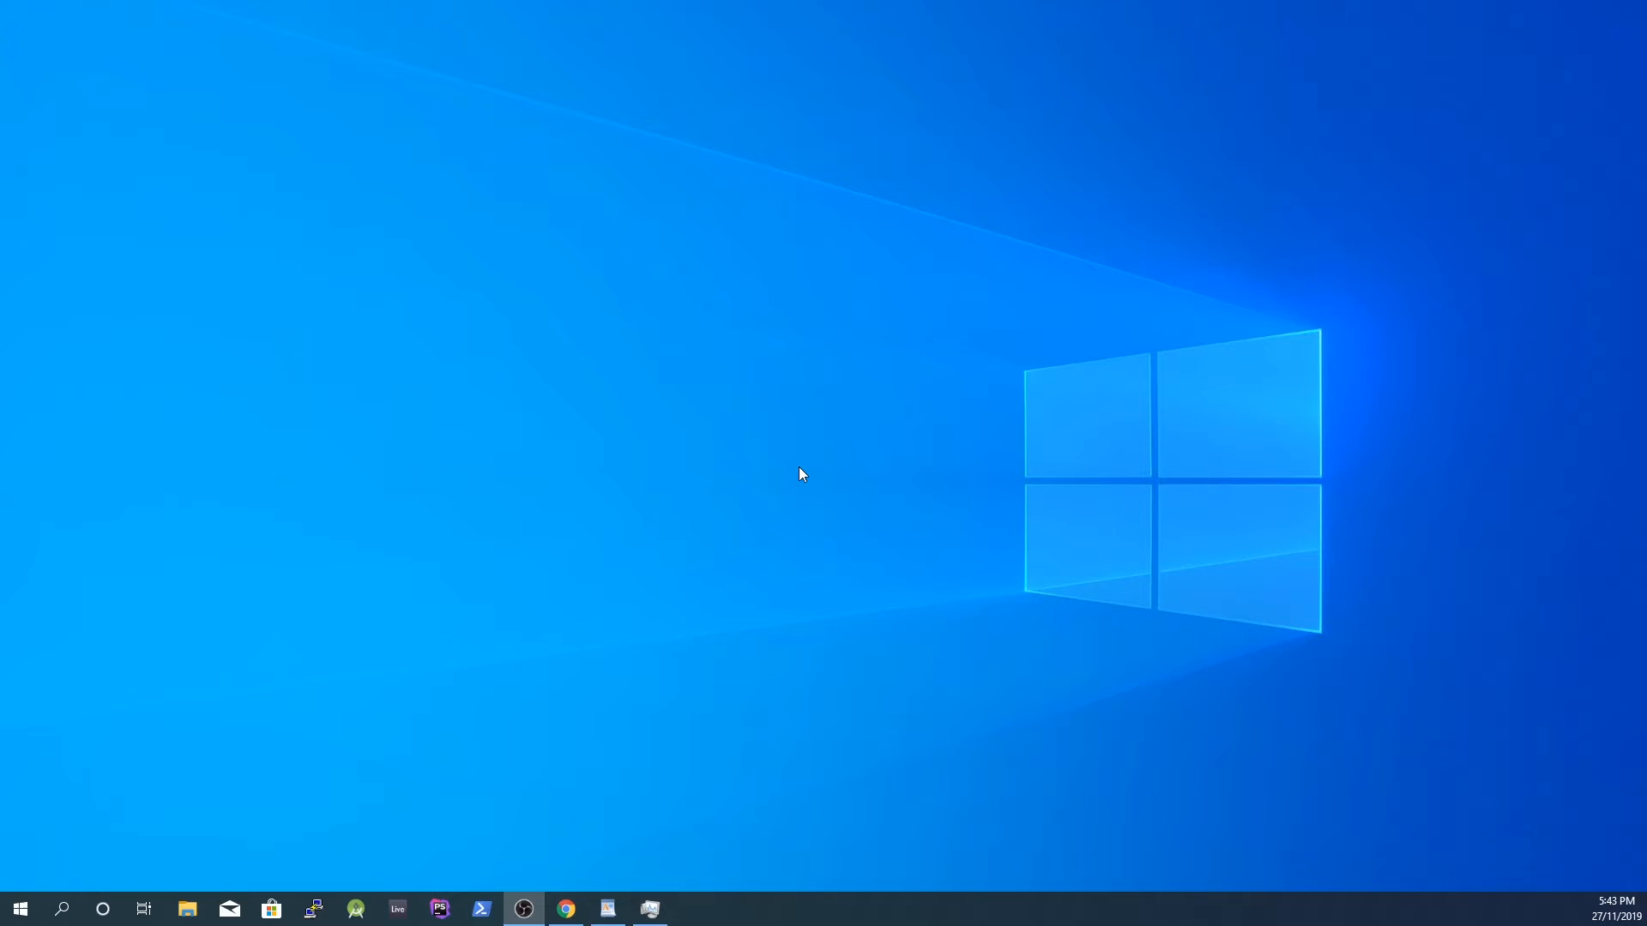
- Relaunch PhpStorm from the taskbar so the TrigDev project reopens
{"action": "left_click", "coordinate": [439, 909]}
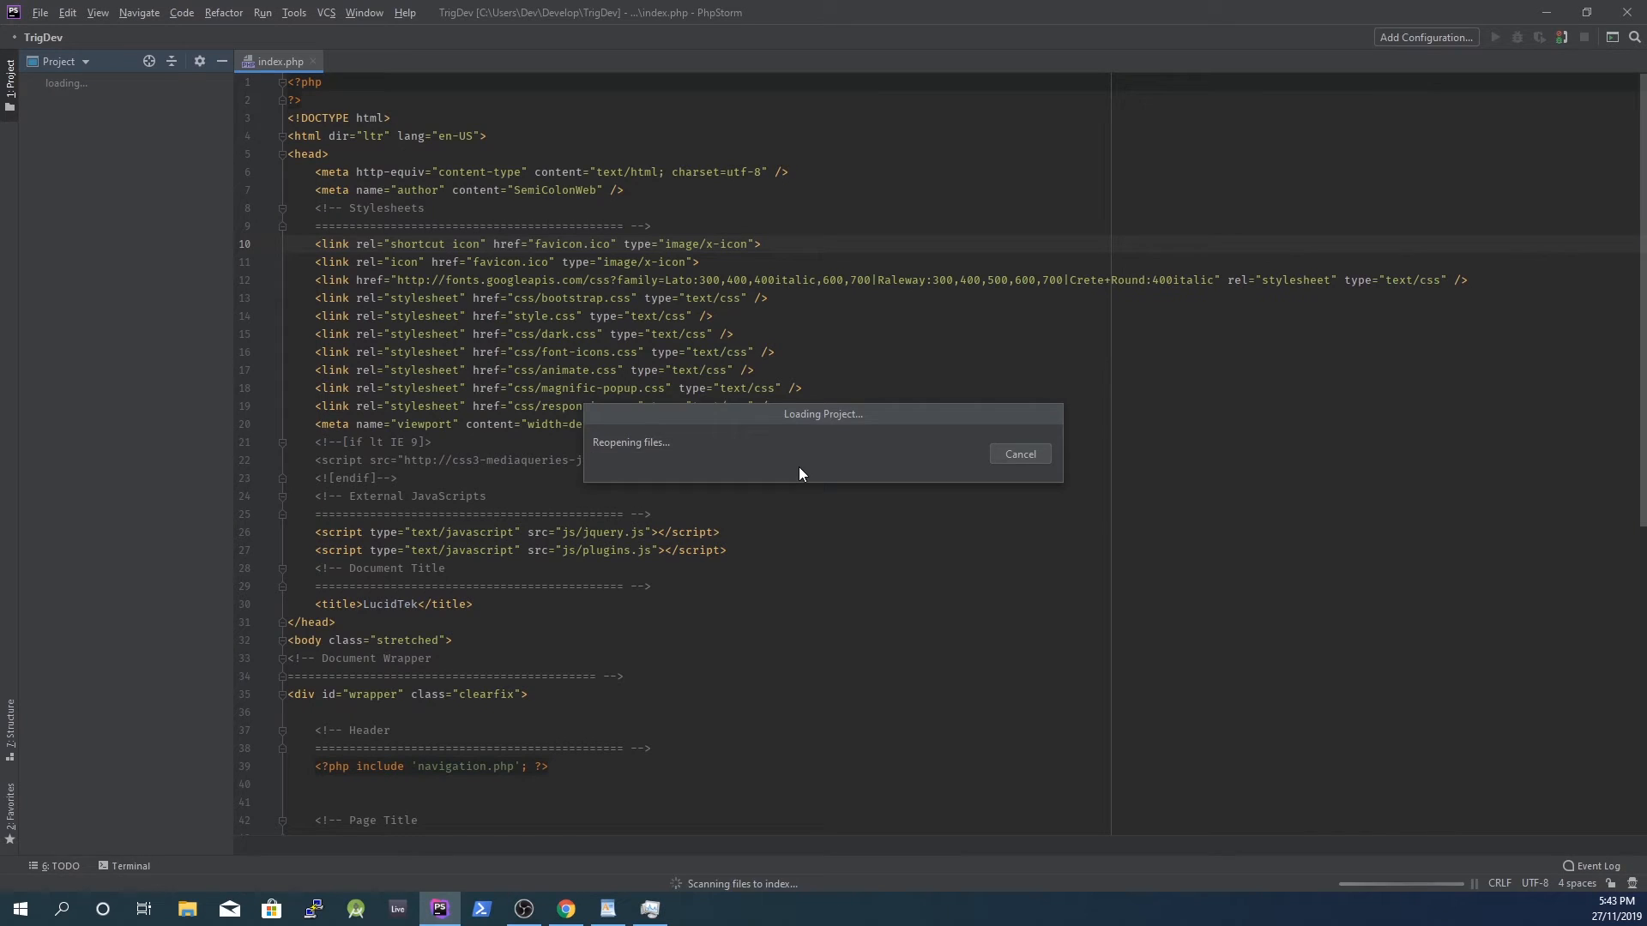